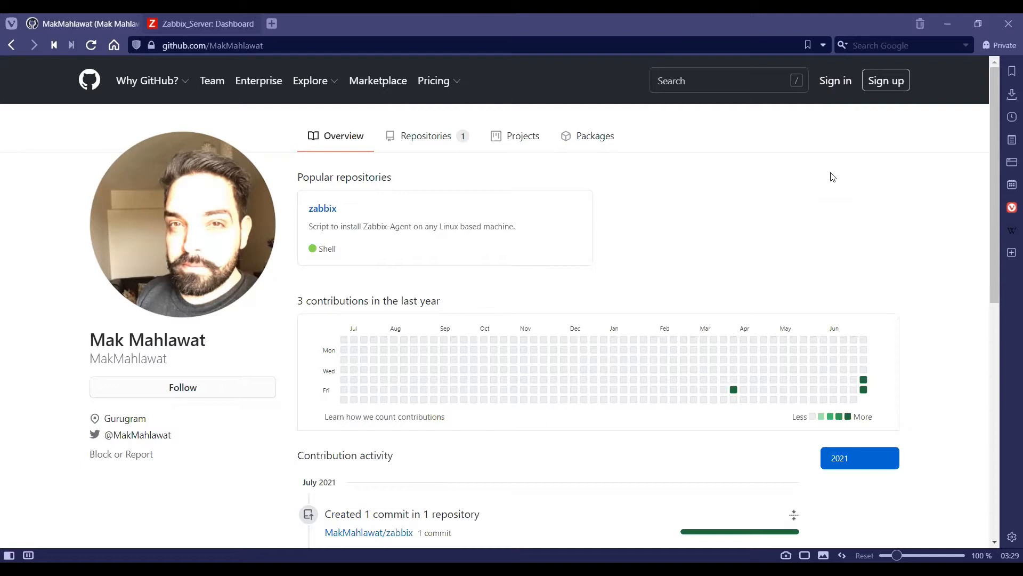
{"action": "mouse_move", "coordinate": [365, 190]}
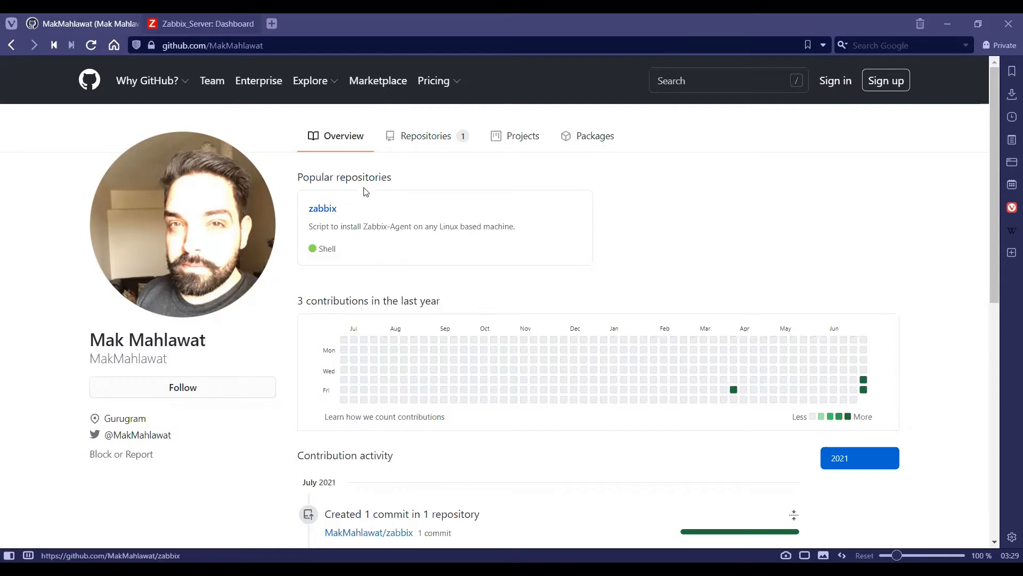
Step: View the raw plain-text version of zabbixinstall.sh from the MakMahlawat/zabbix repository
{"action": "left_click", "coordinate": [322, 208]}
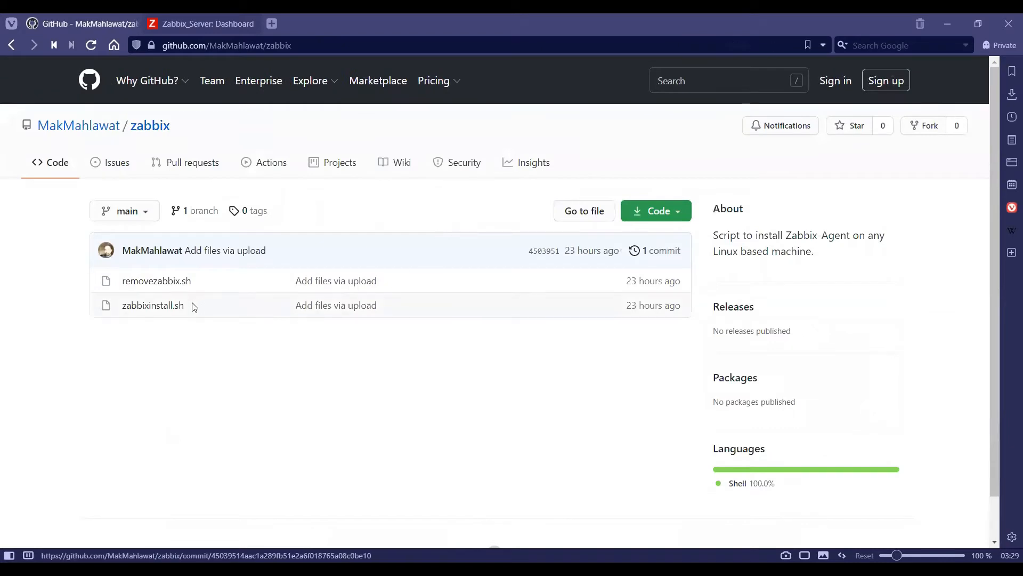
{"action": "left_click", "coordinate": [153, 304]}
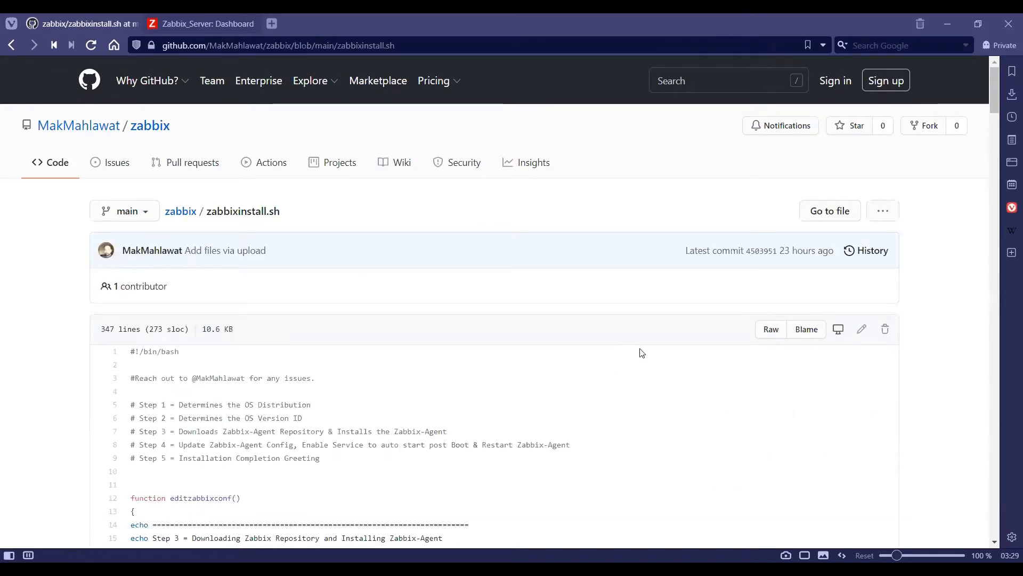
{"action": "mouse_move", "coordinate": [724, 376]}
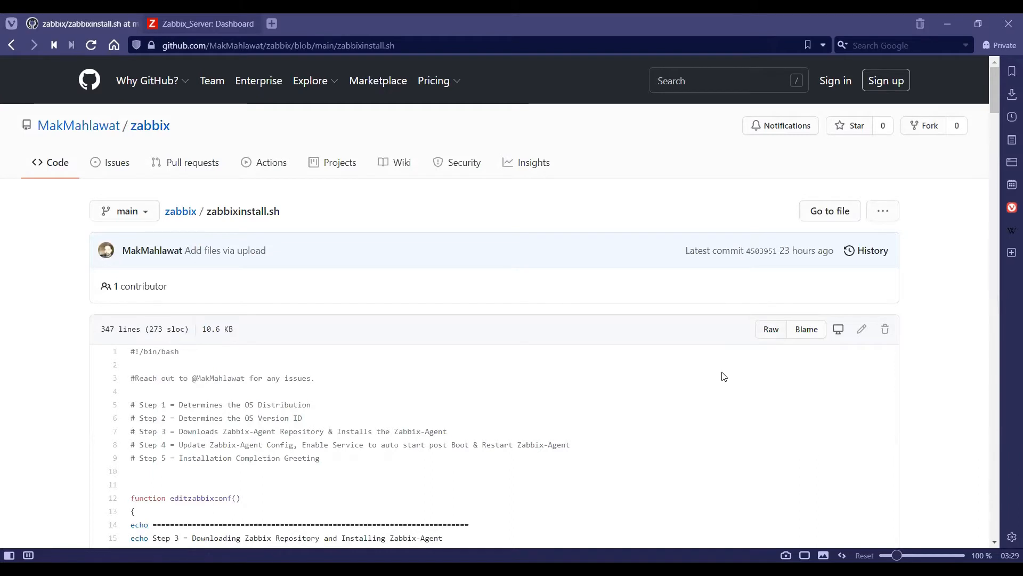
{"action": "mouse_move", "coordinate": [763, 371]}
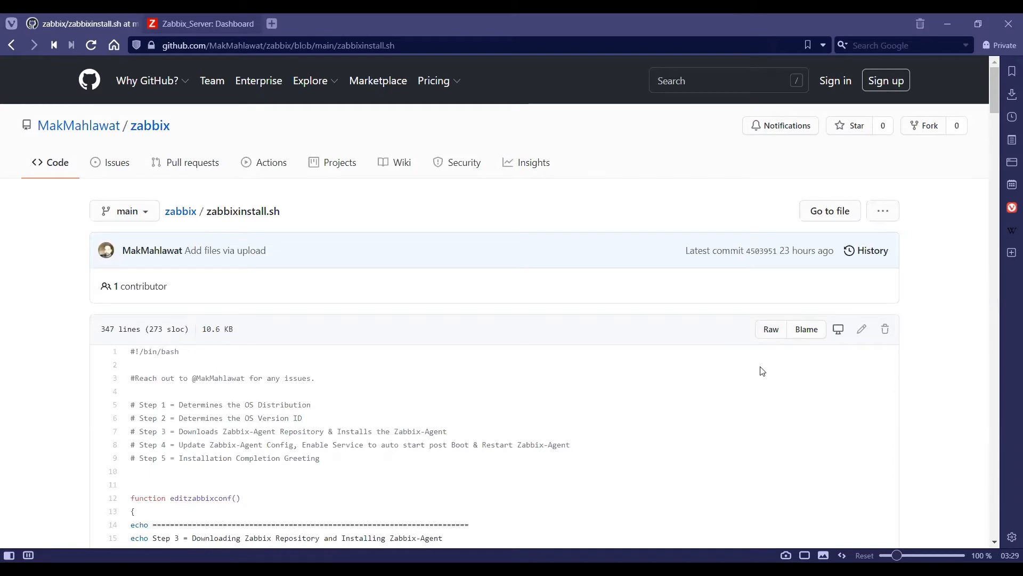
{"action": "mouse_move", "coordinate": [770, 330]}
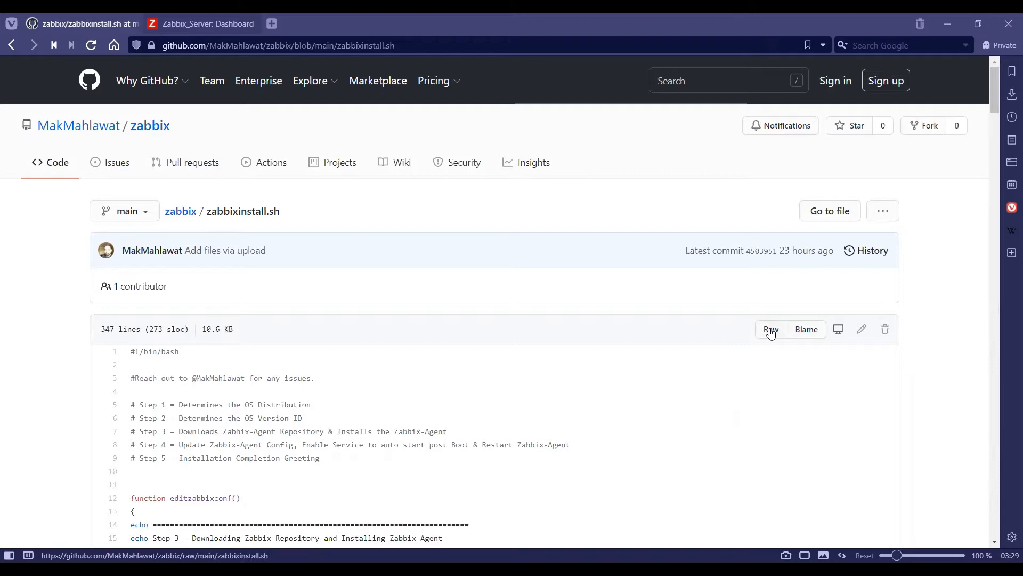
{"action": "left_click", "coordinate": [770, 329]}
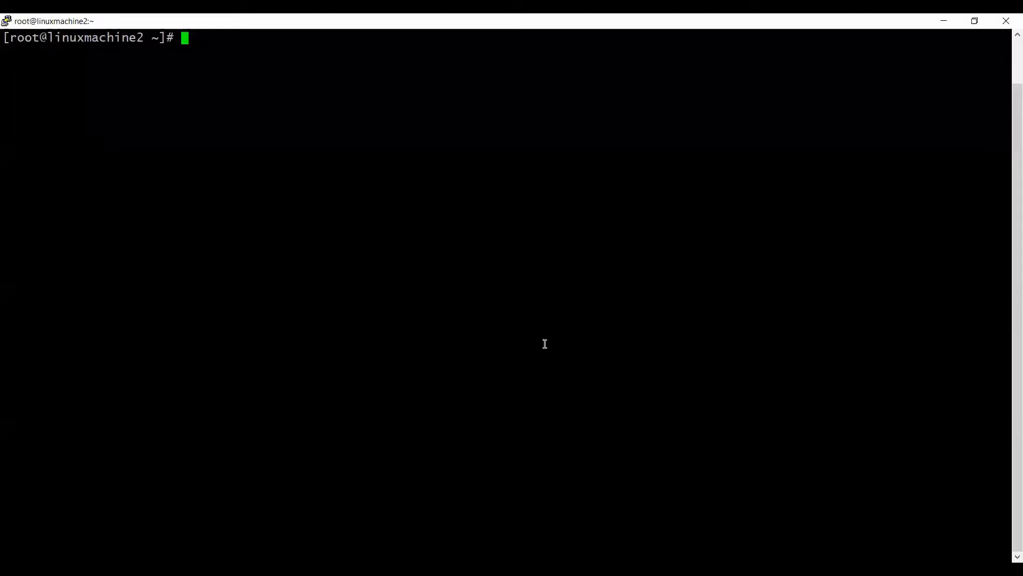
Step: Fetch zabbixinstall.sh from raw.githubusercontent.com with wget and open it in vim
{"action": "type", "text": "wget https://raw.githubusercontent.com/MakMahlawat/zabbix/main/zabbixinstall.sh"}
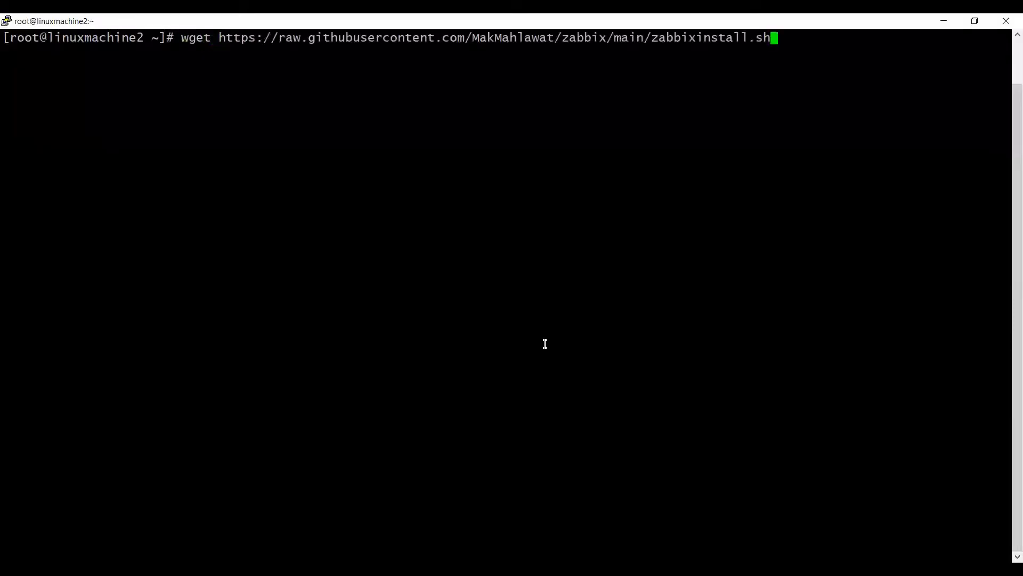
{"action": "key", "text": "Return"}
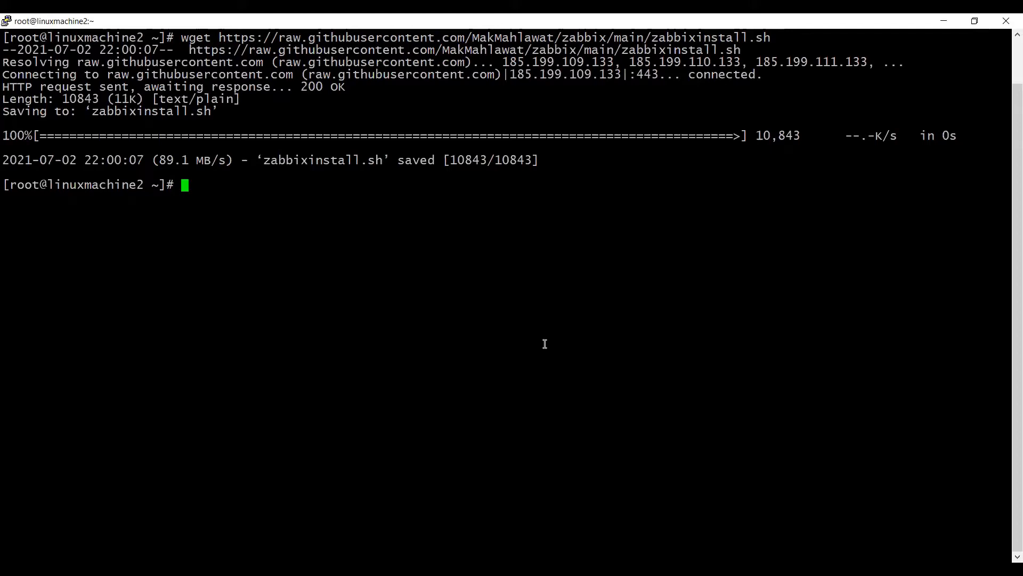
{"action": "type", "text": "vim za"}
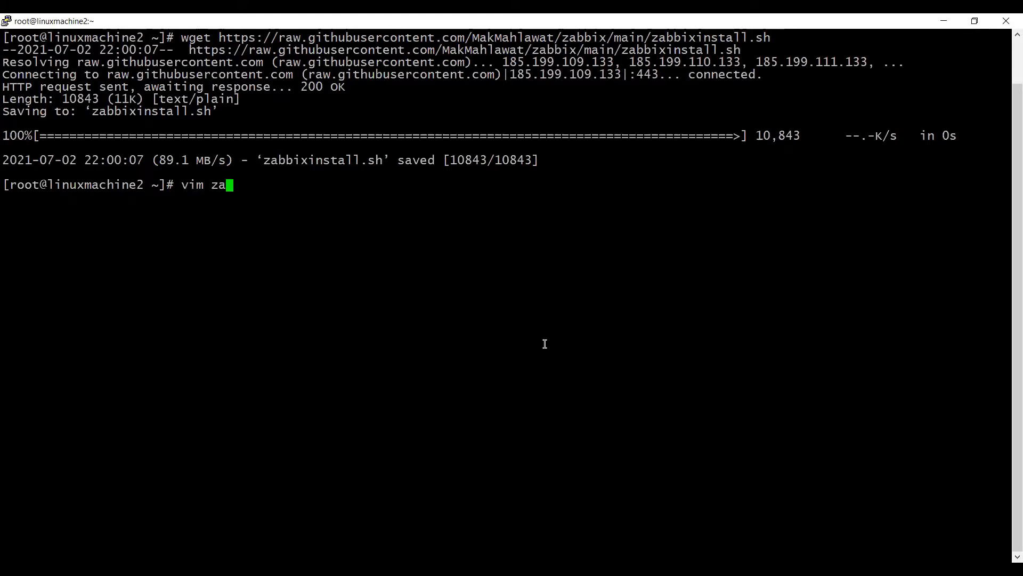
{"action": "key", "text": "Return"}
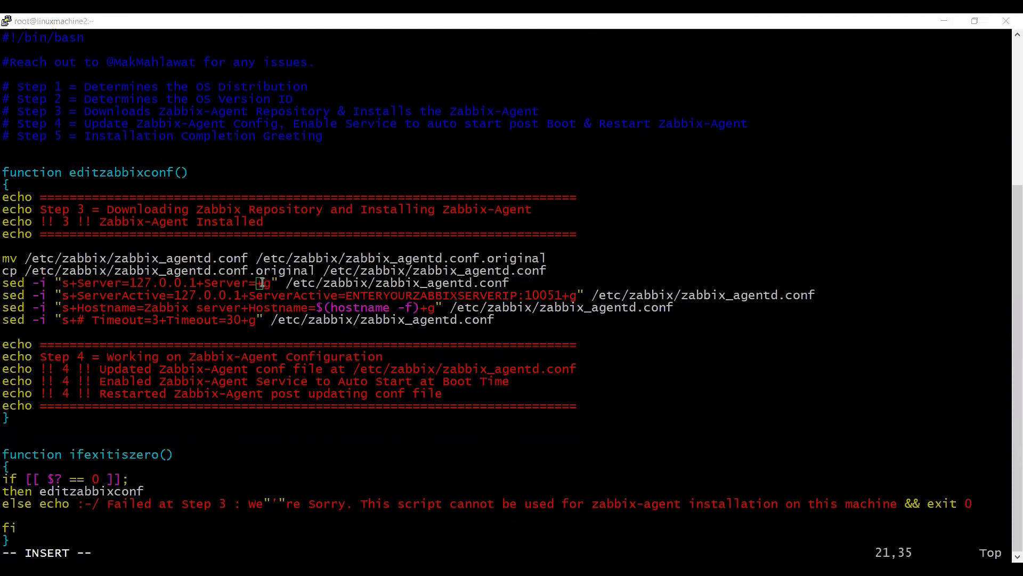
Step: Point the script's server address to 35.168.32.230 and save the file with :wq!
{"action": "type", "text": "35.168.32.230"}
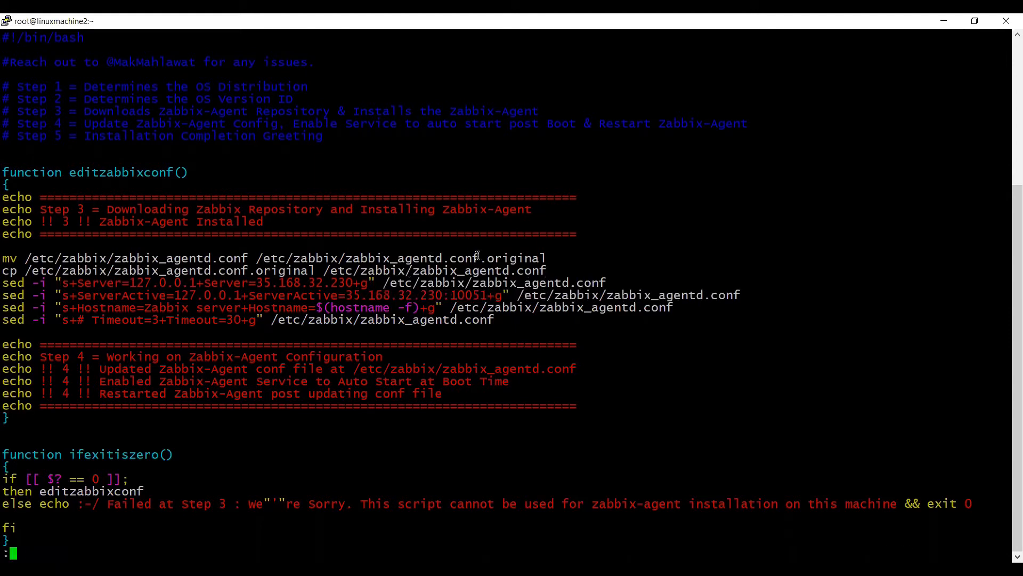
{"action": "type", "text": "wq!"}
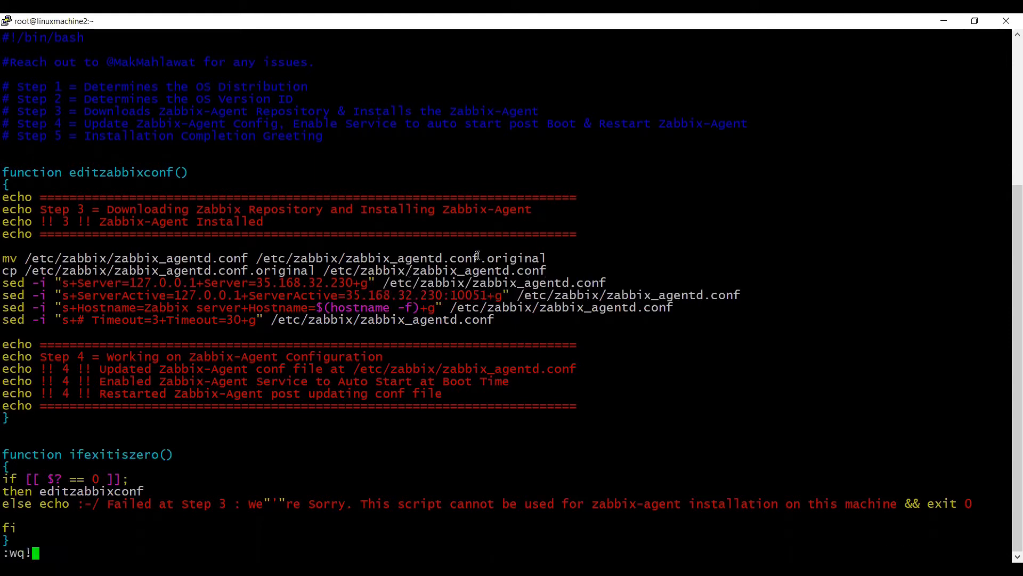
{"action": "key", "text": "Return"}
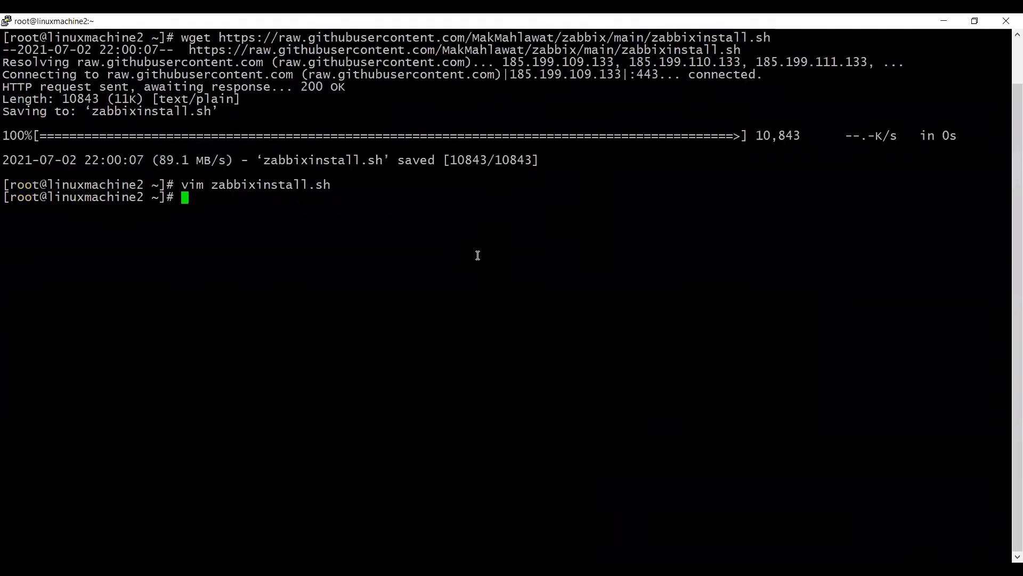
Step: Make zabbixinstall.sh executable with chmod +x and run it to install zabbix-agent 5.0.13
{"action": "type", "text": "ch"}
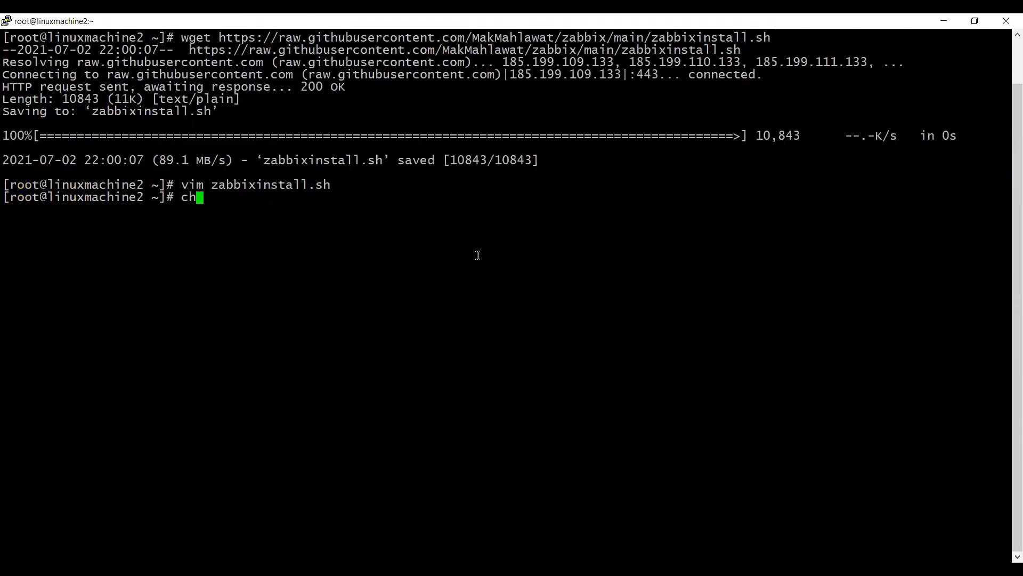
{"action": "type", "text": "mod"}
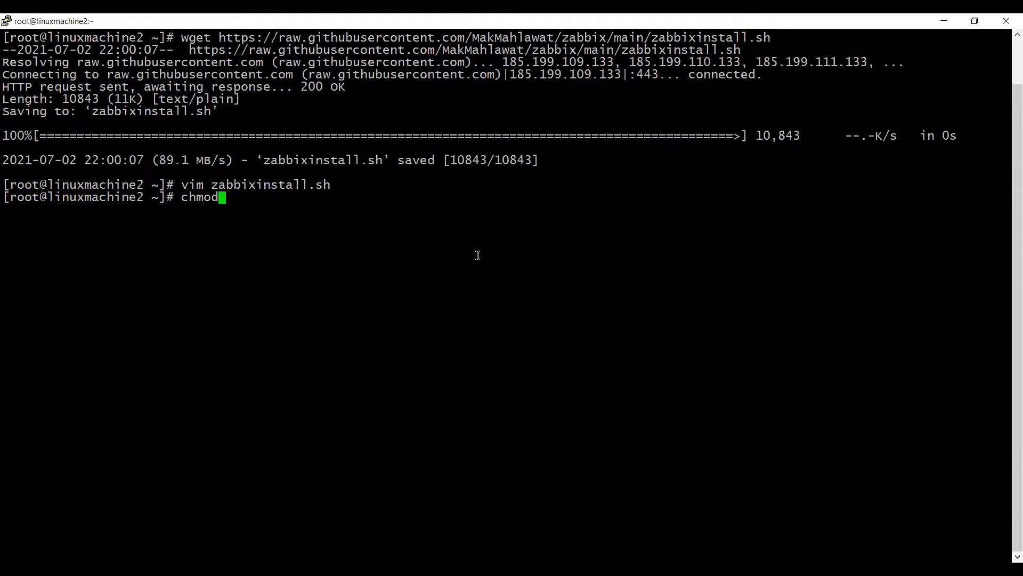
{"action": "type", "text": "+x zabbixinstall.sh"}
{"action": "type", "text": "./"}
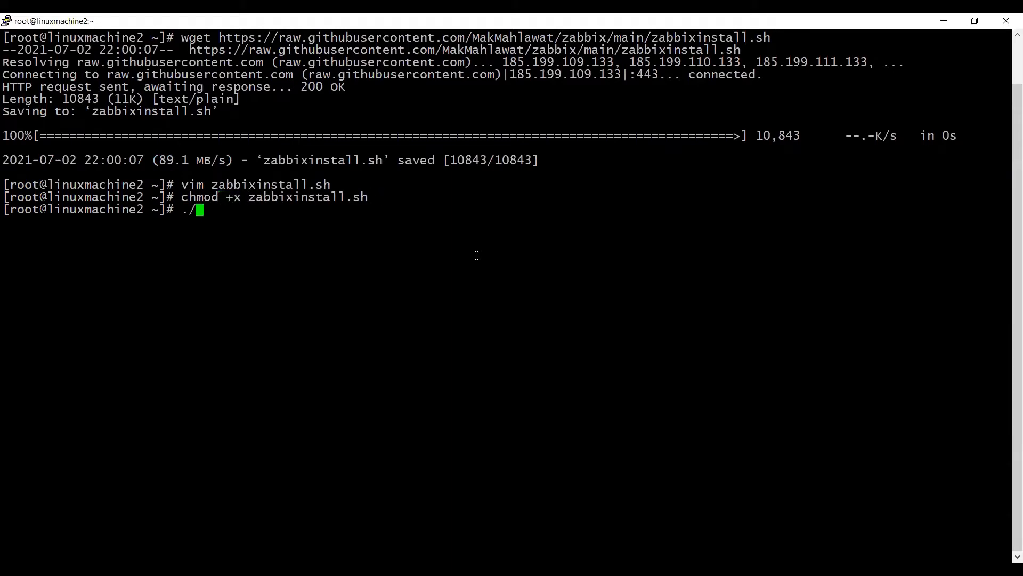
{"action": "type", "text": "zabbixinstall.sh"}
{"action": "key", "text": "Return"}
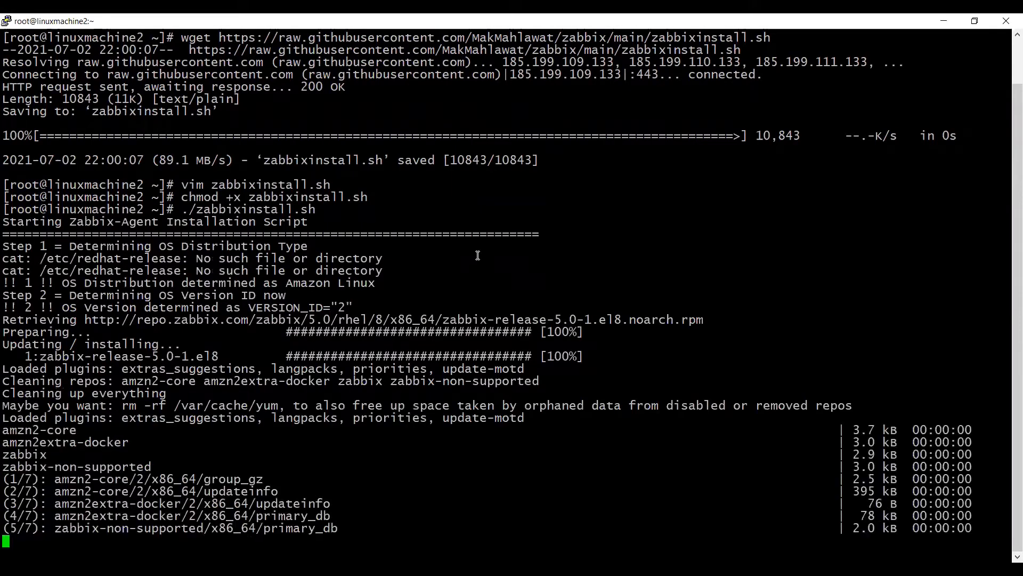
{"action": "scroll", "scroll_direction": "down", "scroll_amount": 3}
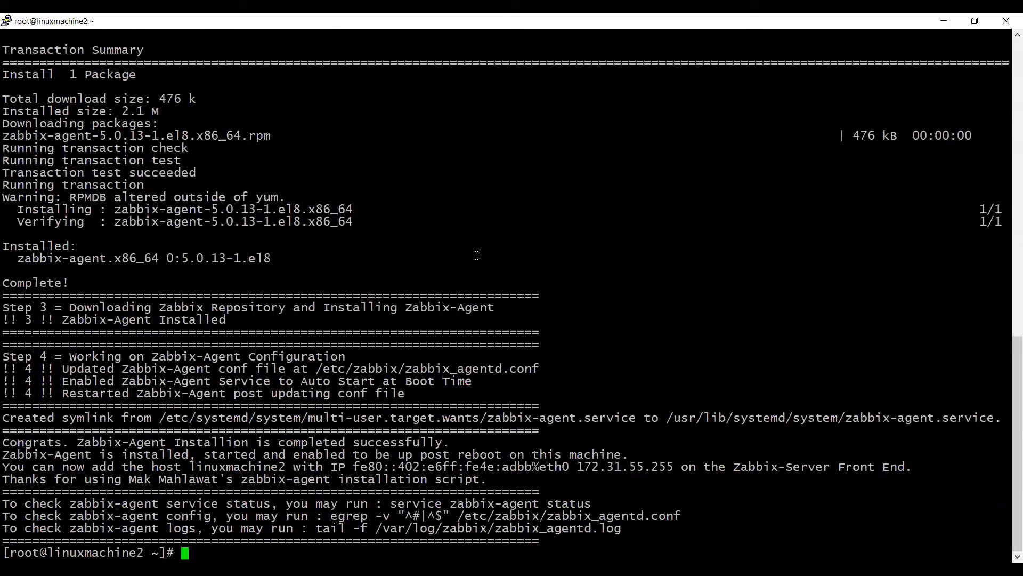
{"action": "mouse_move", "coordinate": [617, 177]}
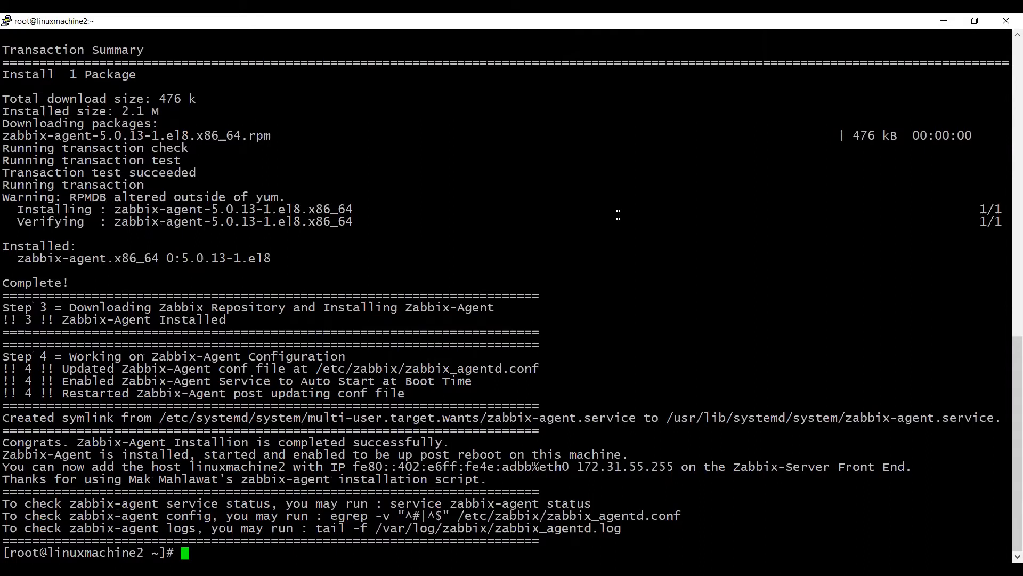
{"action": "mouse_move", "coordinate": [399, 492]}
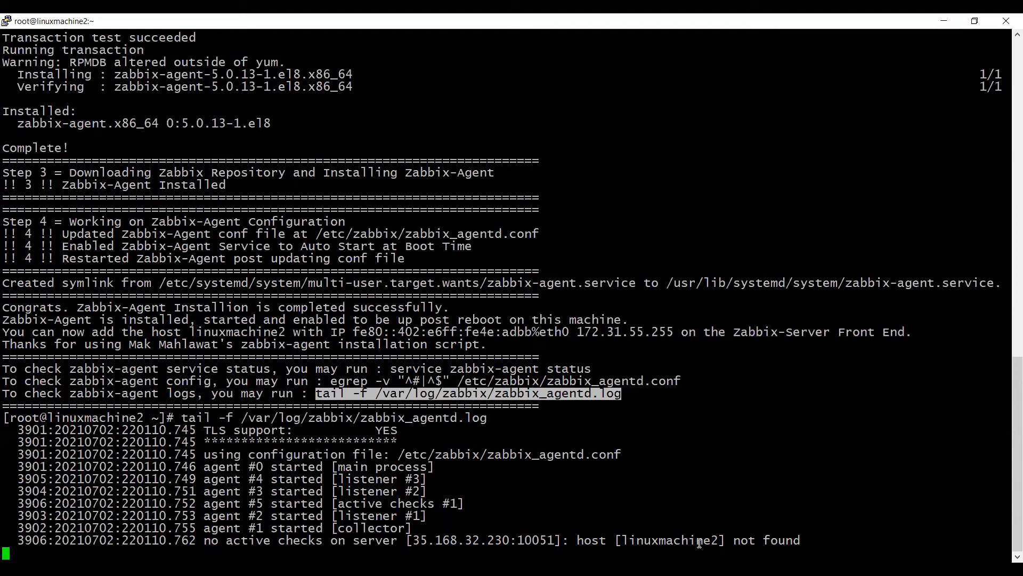
{"action": "mouse_move", "coordinate": [606, 213]}
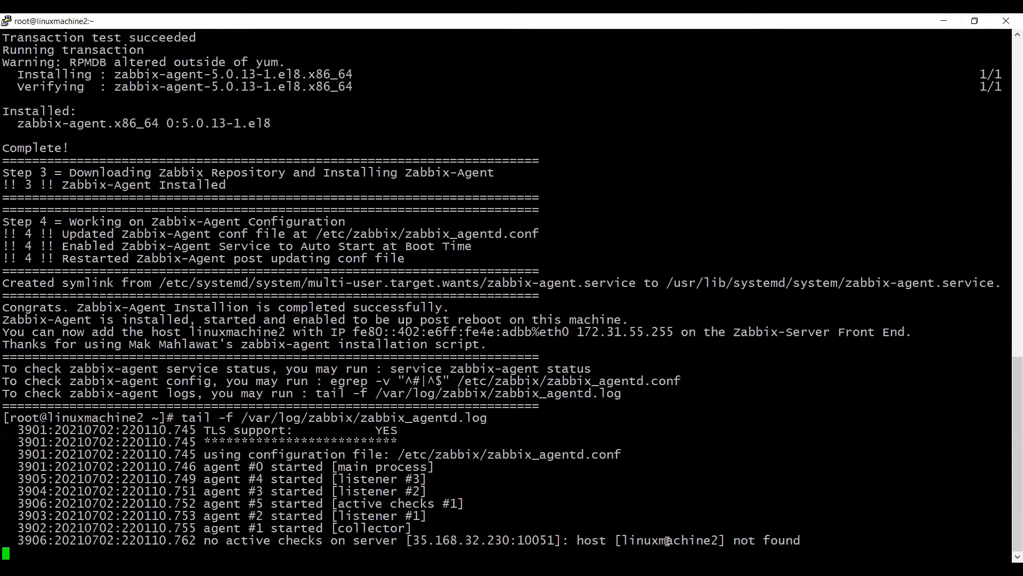
Step: Copy the hostname linuxmachine2 from the tailed agent log
{"action": "double_click", "coordinate": [669, 539]}
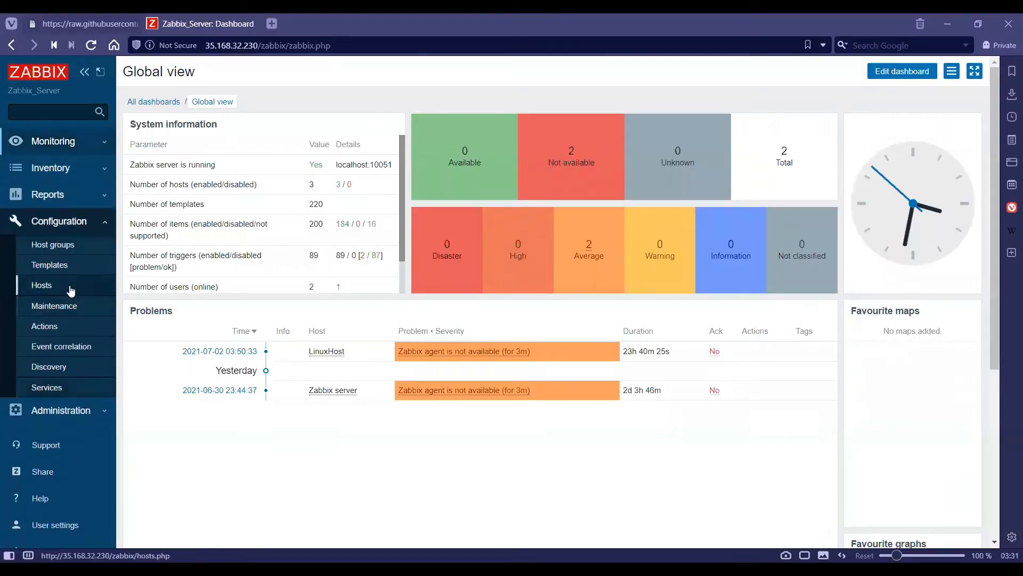
Step: Create a new host named linuxmachine2 in the Linux servers group
{"action": "left_click", "coordinate": [42, 285]}
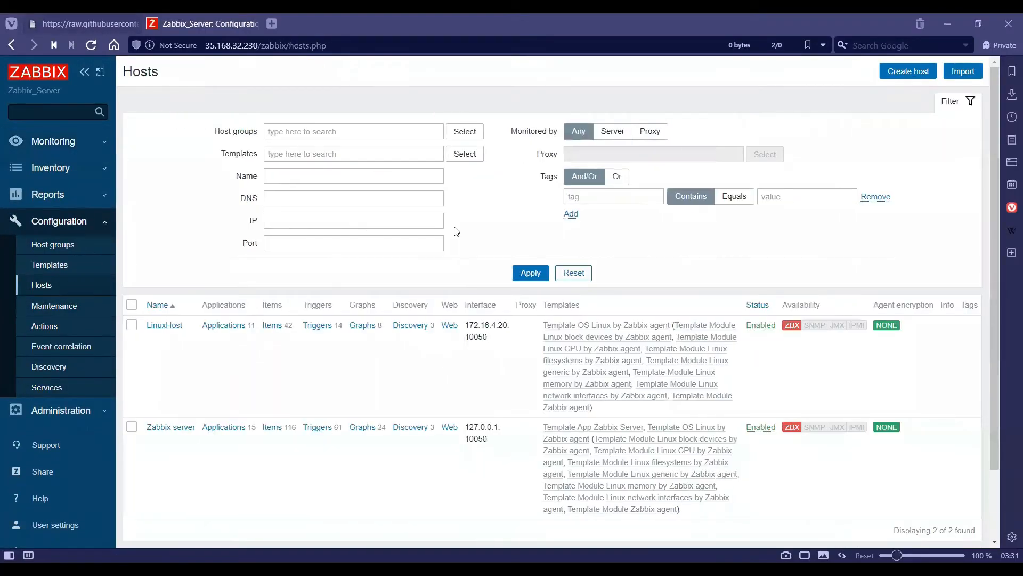
{"action": "left_click", "coordinate": [907, 70]}
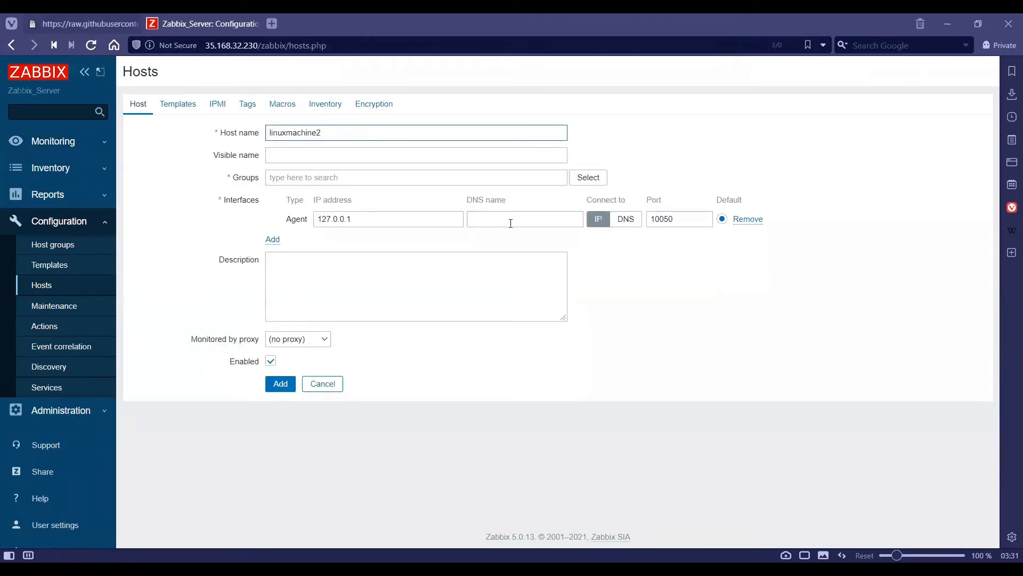
{"action": "type", "text": "linuxmachine2"}
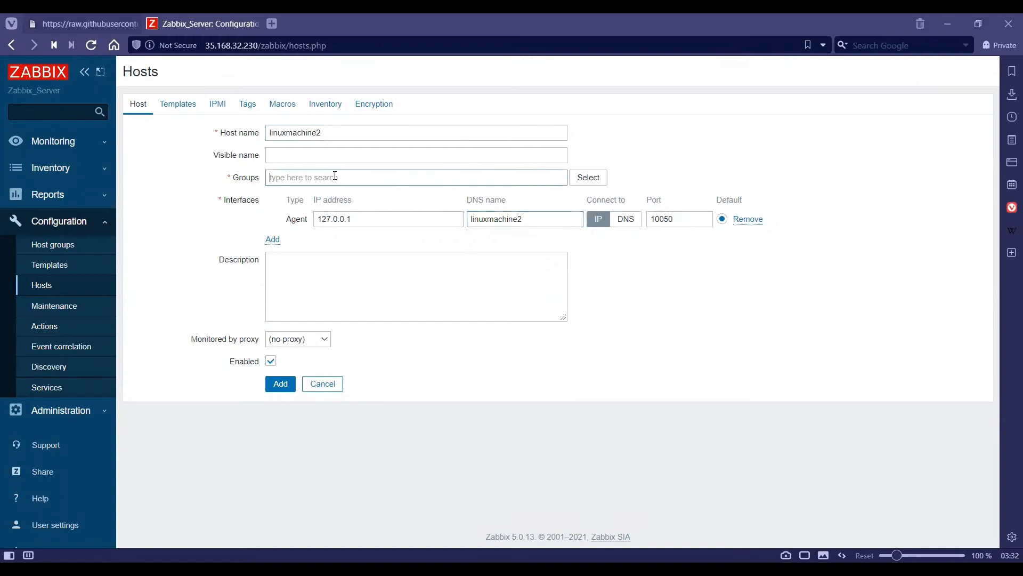
{"action": "type", "text": "linux servers"}
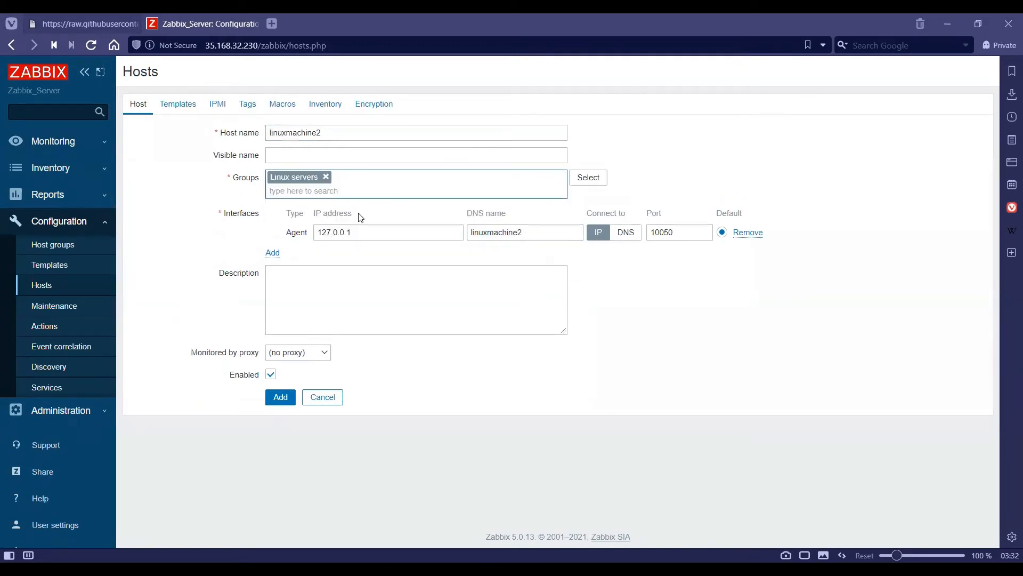
Step: Set the host's agent interface IP to 54.157.129.206
{"action": "left_click", "coordinate": [388, 231]}
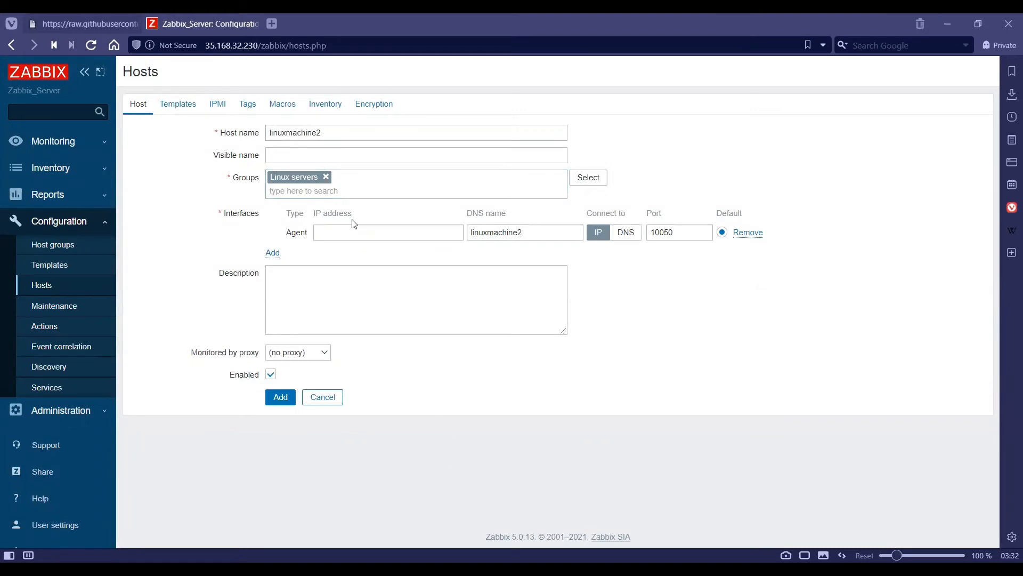
{"action": "type", "text": "54.157.129.206"}
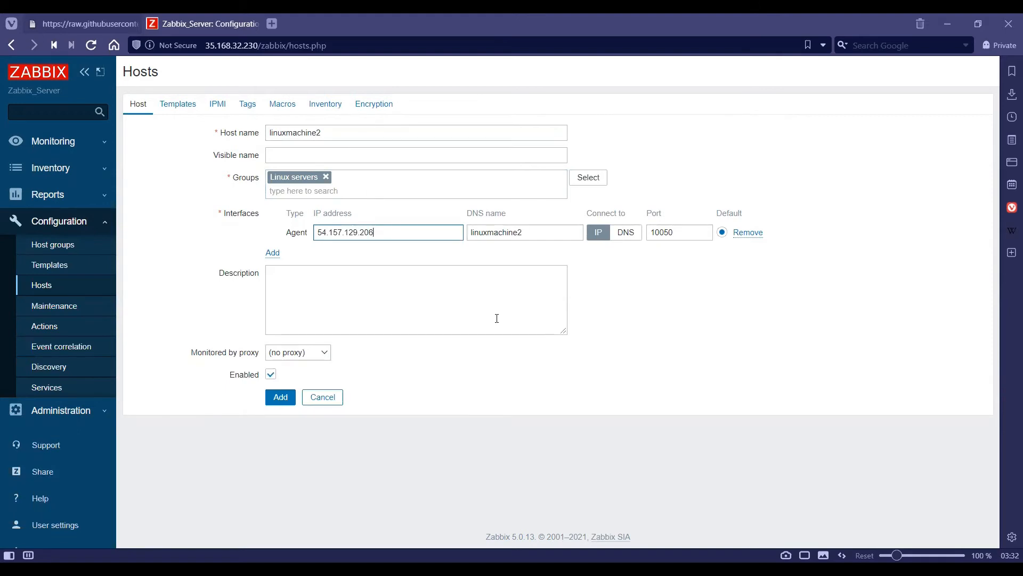
{"action": "left_click", "coordinate": [177, 103]}
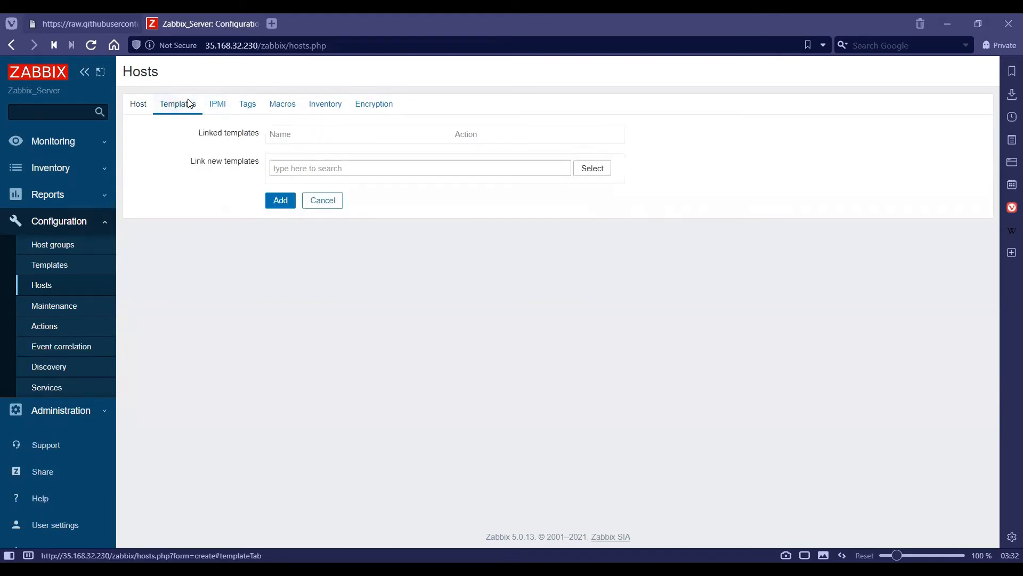
Step: Link Template OS Linux by Zabbix agent and add linuxmachine2 as an enabled host
{"action": "type", "text": "l"}
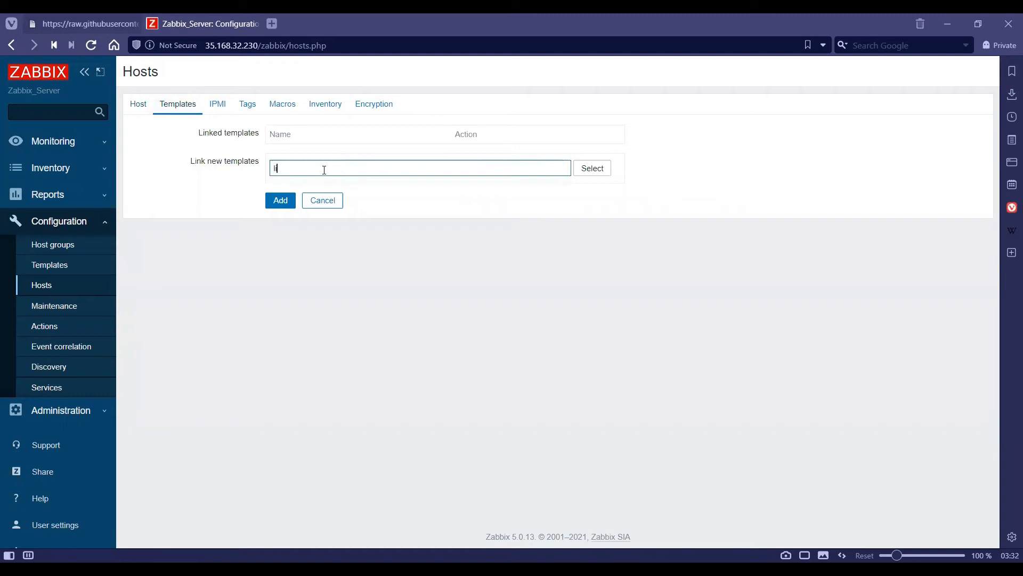
{"action": "type", "text": "linux"}
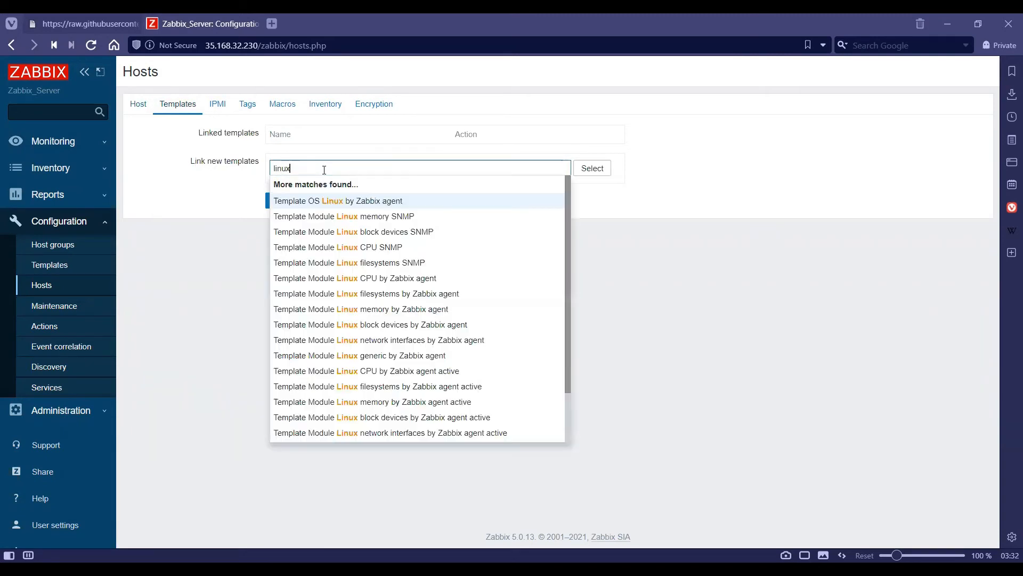
{"action": "left_click", "coordinate": [337, 200]}
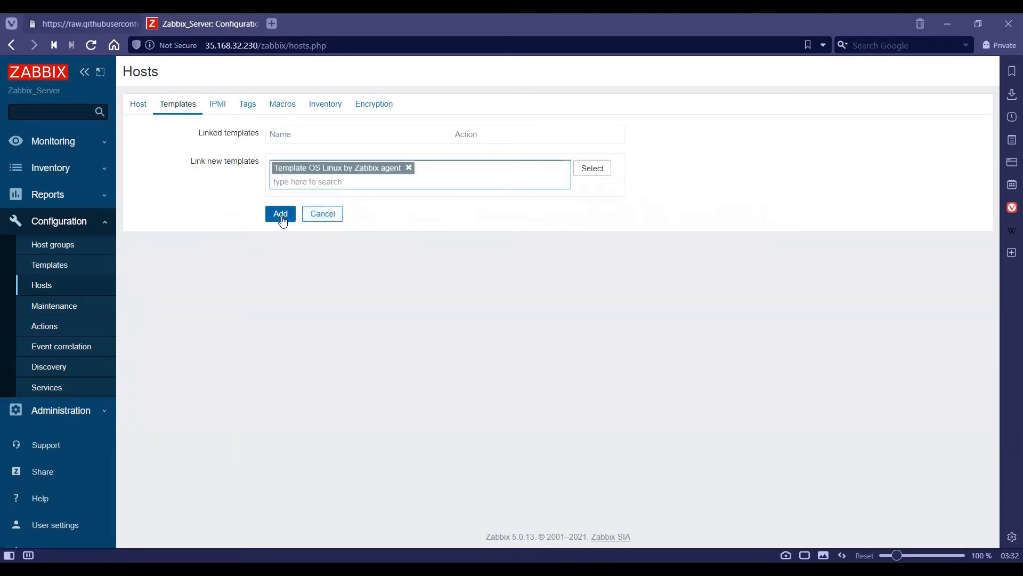
{"action": "left_click", "coordinate": [280, 213]}
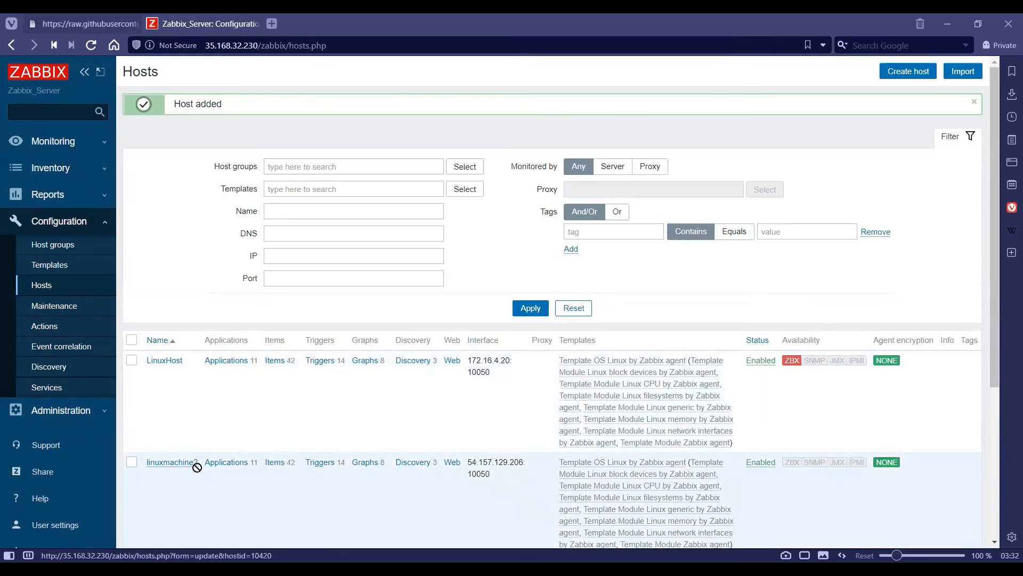
{"action": "left_click", "coordinate": [51, 141]}
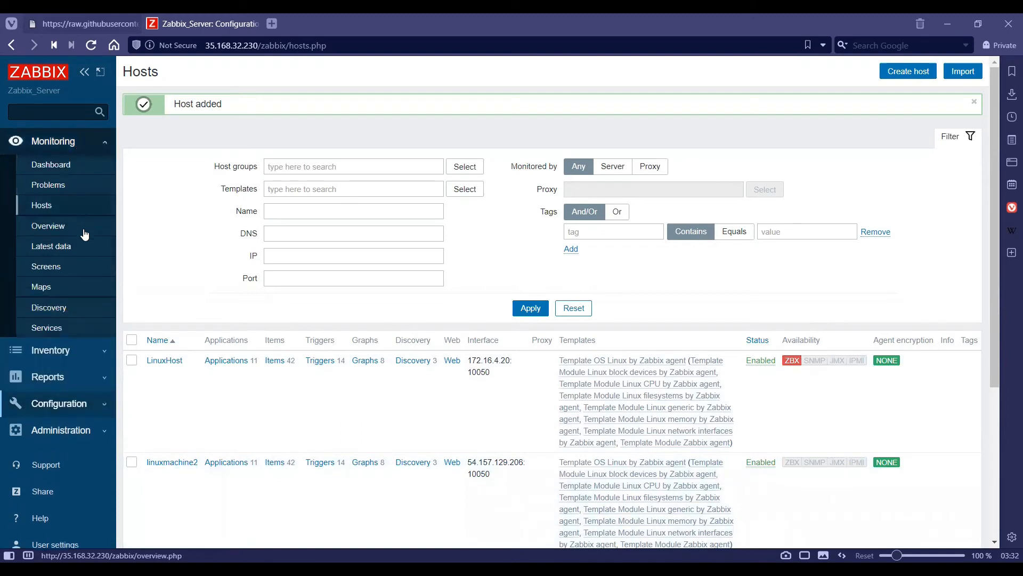
Step: Filter Latest data to host linuxmachine2 and display its freshly collected CPU metrics
{"action": "left_click", "coordinate": [52, 246]}
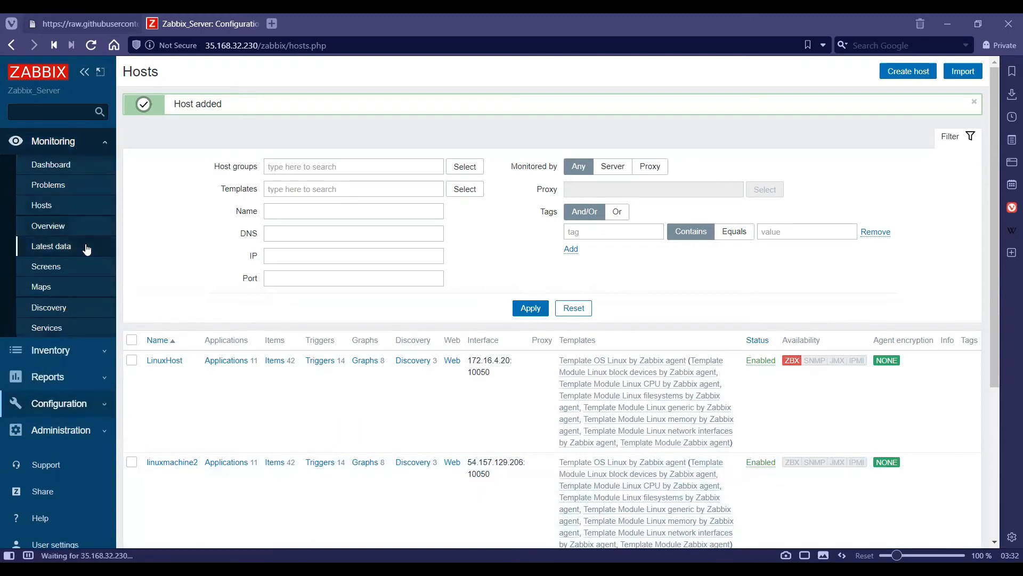
{"action": "left_click", "coordinate": [51, 246]}
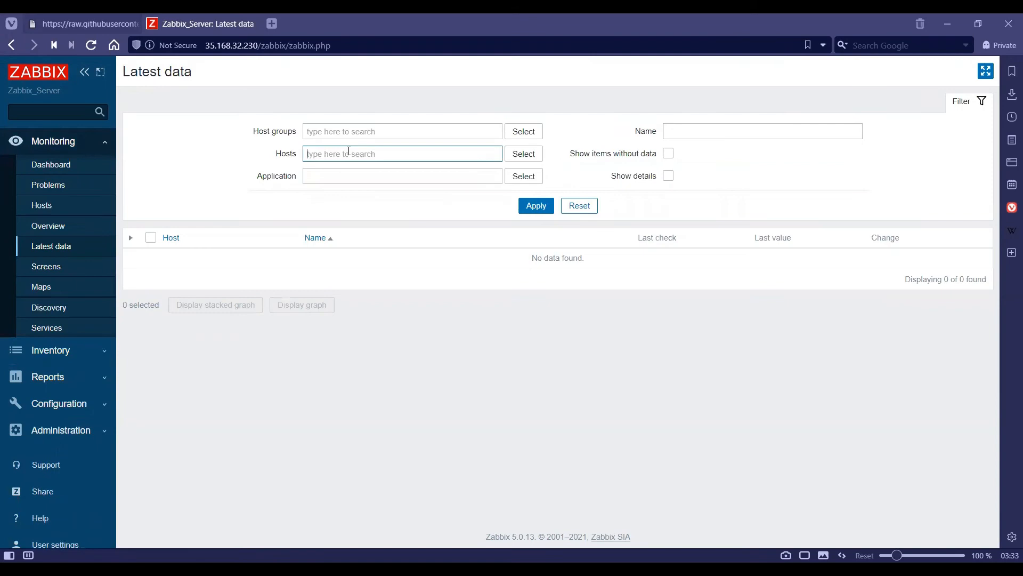
{"action": "type", "text": "linuxm"}
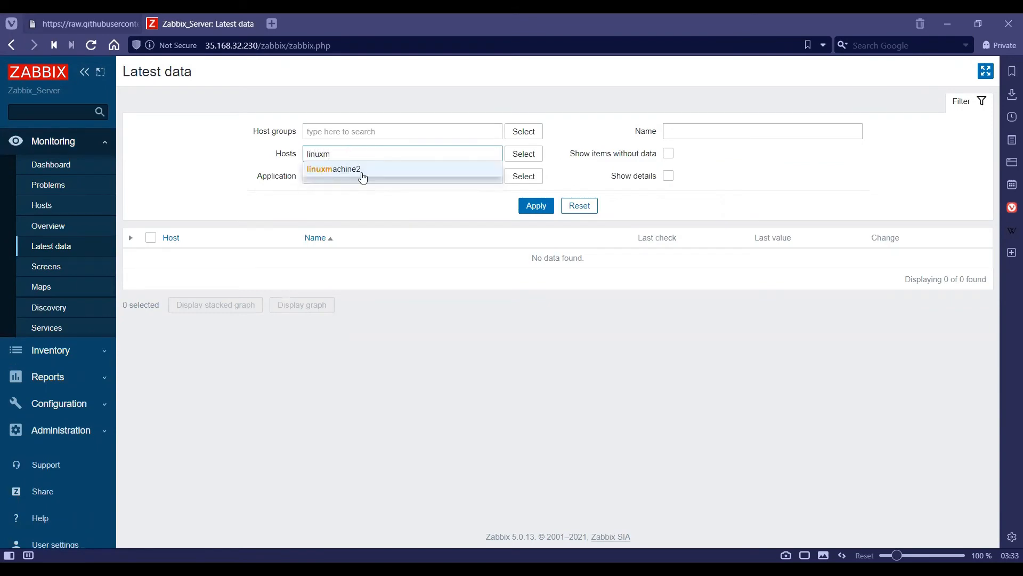
{"action": "left_click", "coordinate": [333, 169]}
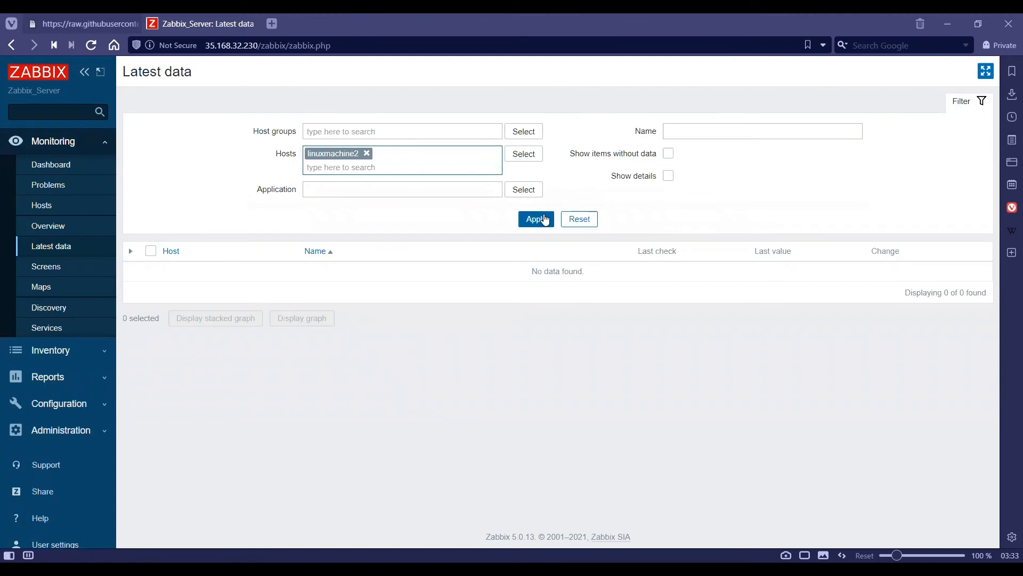
{"action": "left_click", "coordinate": [536, 218]}
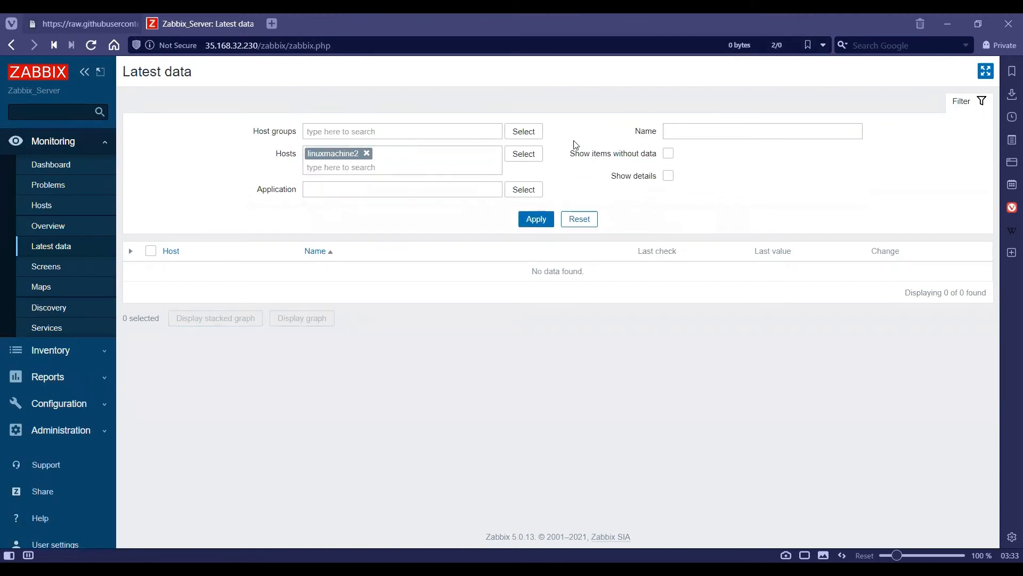
{"action": "mouse_move", "coordinate": [598, 178]}
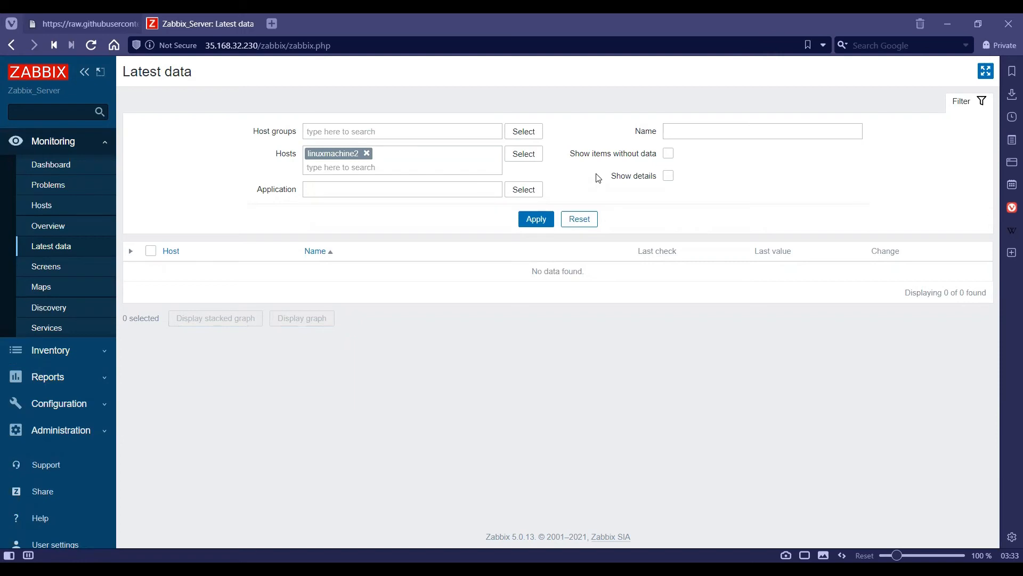
{"action": "left_click", "coordinate": [535, 219]}
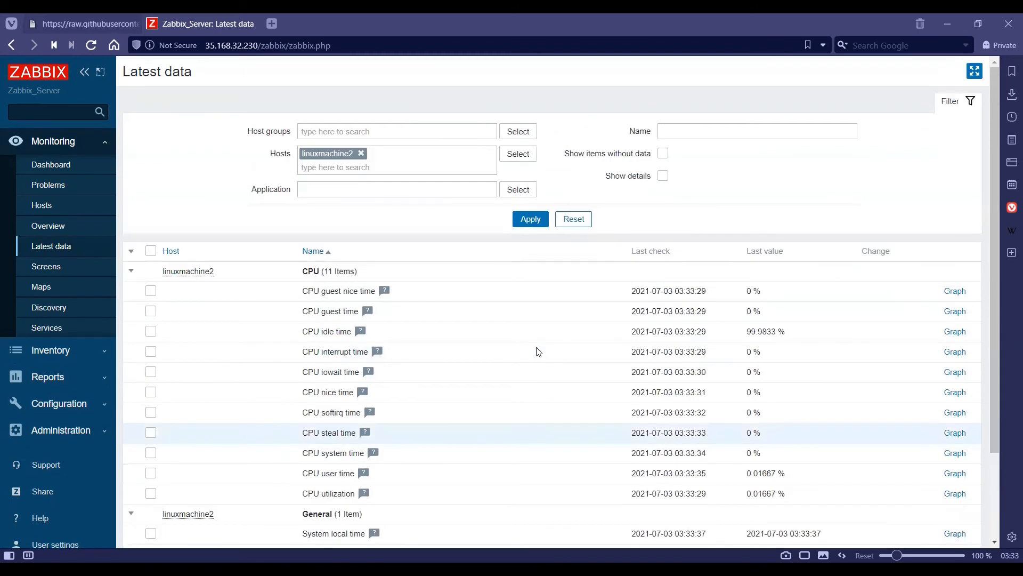
{"action": "mouse_move", "coordinate": [587, 194]}
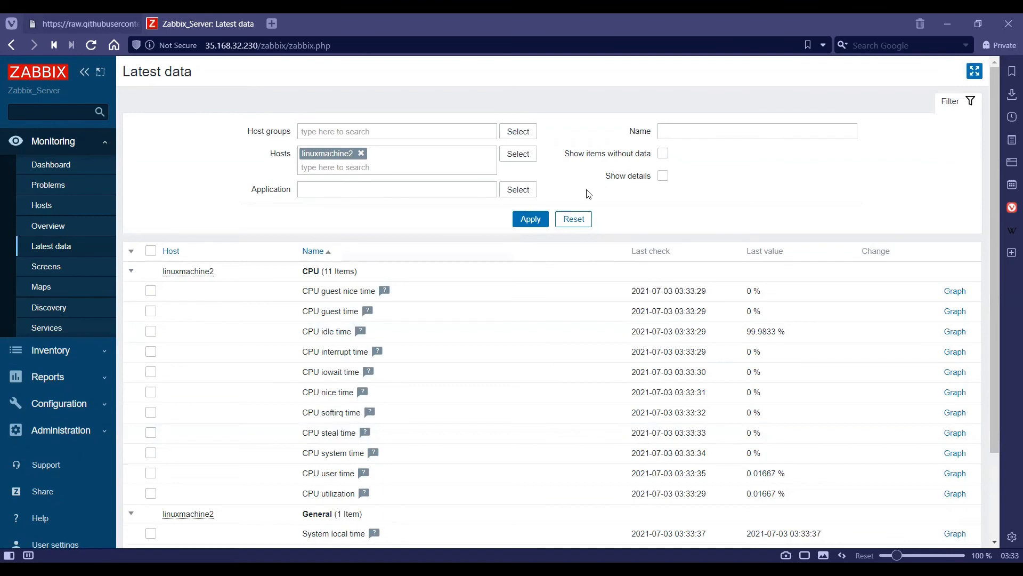
{"action": "mouse_move", "coordinate": [654, 208]}
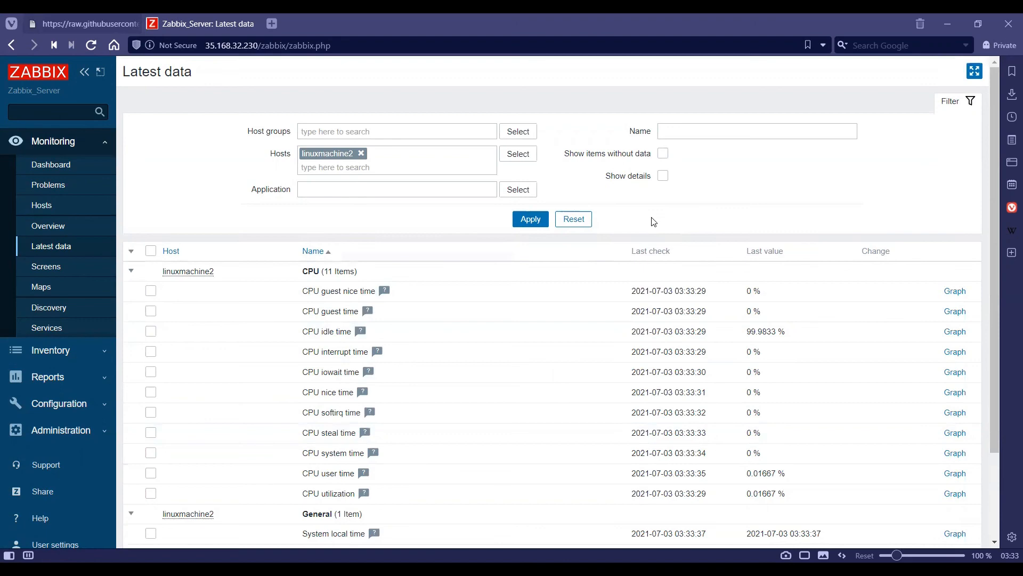
{"action": "mouse_move", "coordinate": [182, 200]}
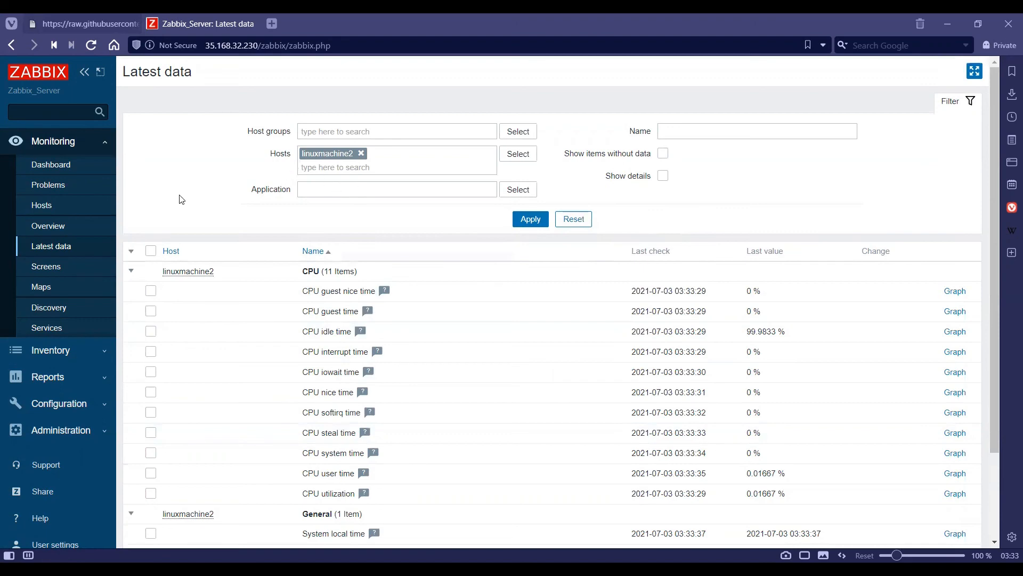